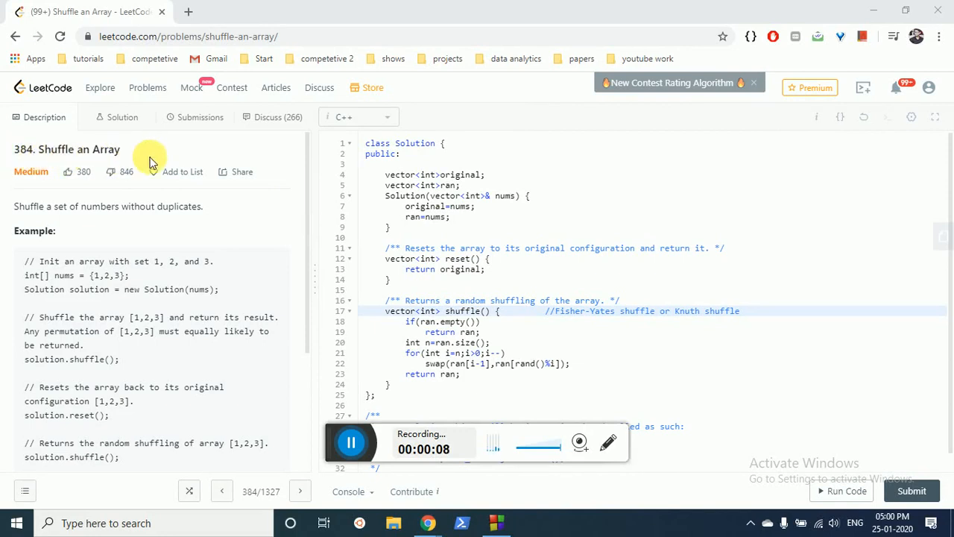
mouse_move(134, 276)
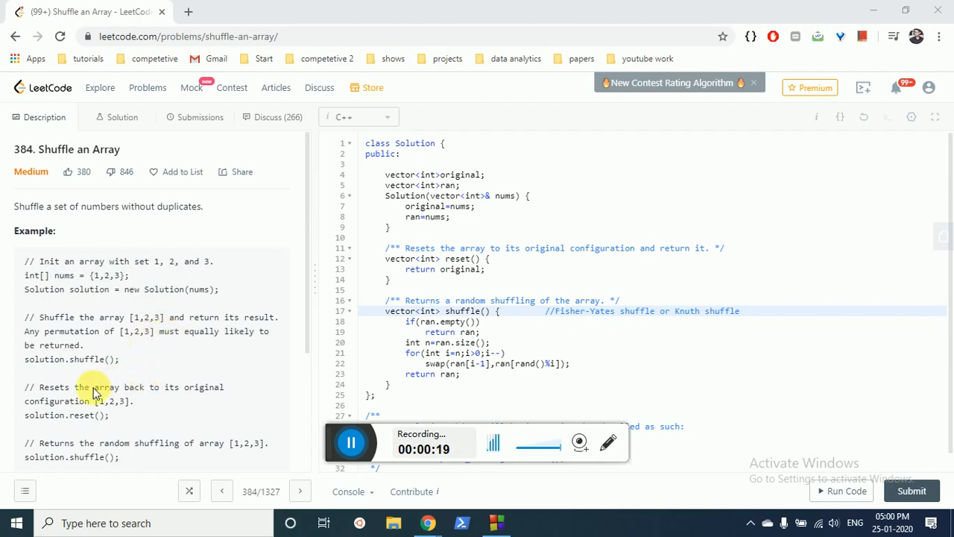
mouse_move(140, 401)
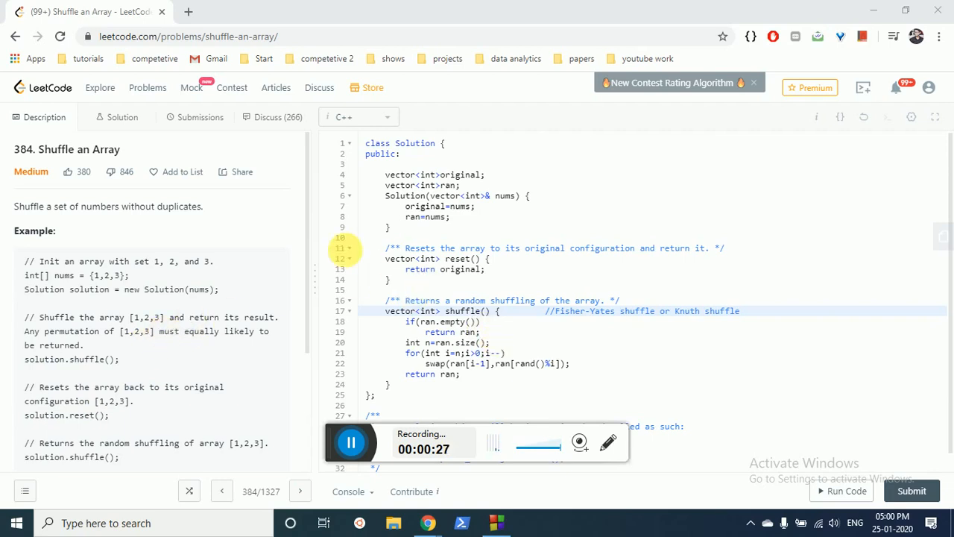
mouse_move(492, 279)
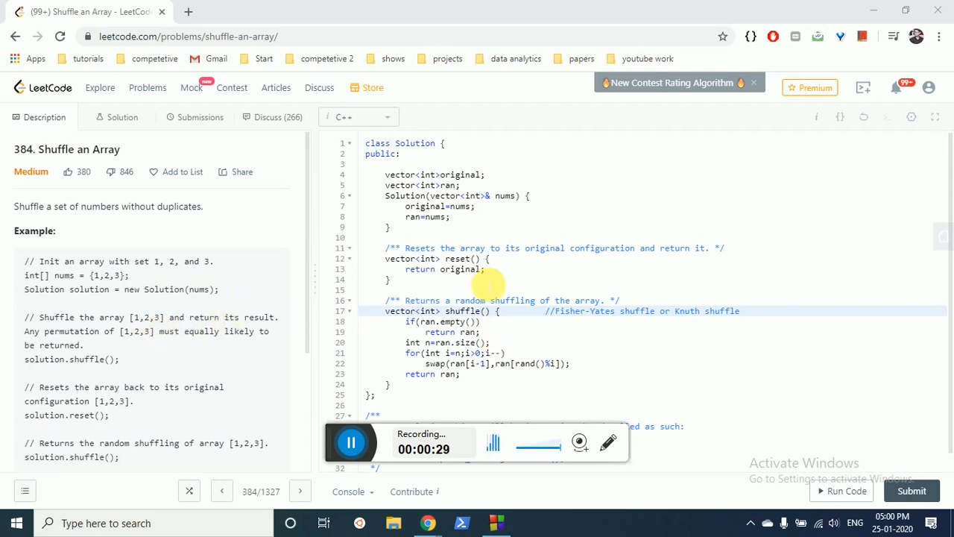
mouse_move(574, 301)
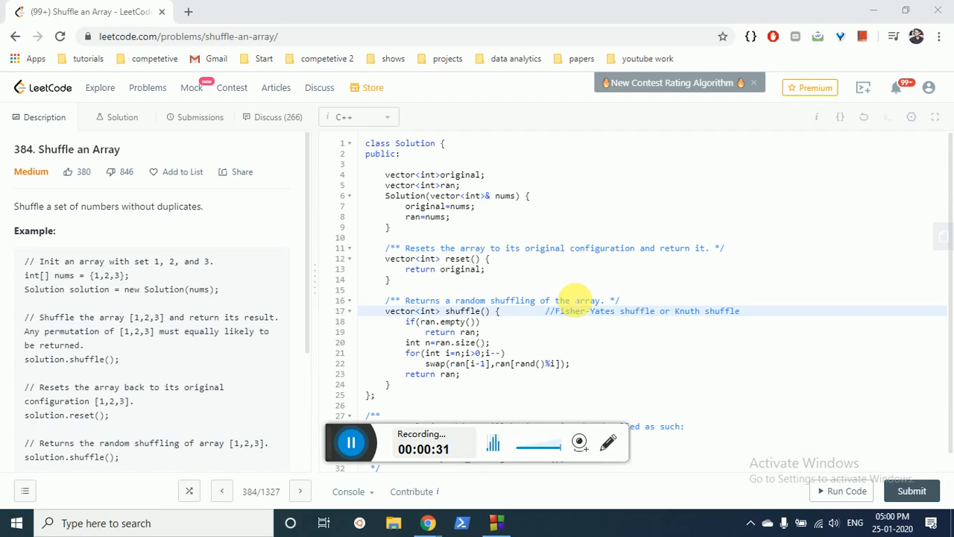
mouse_move(587, 325)
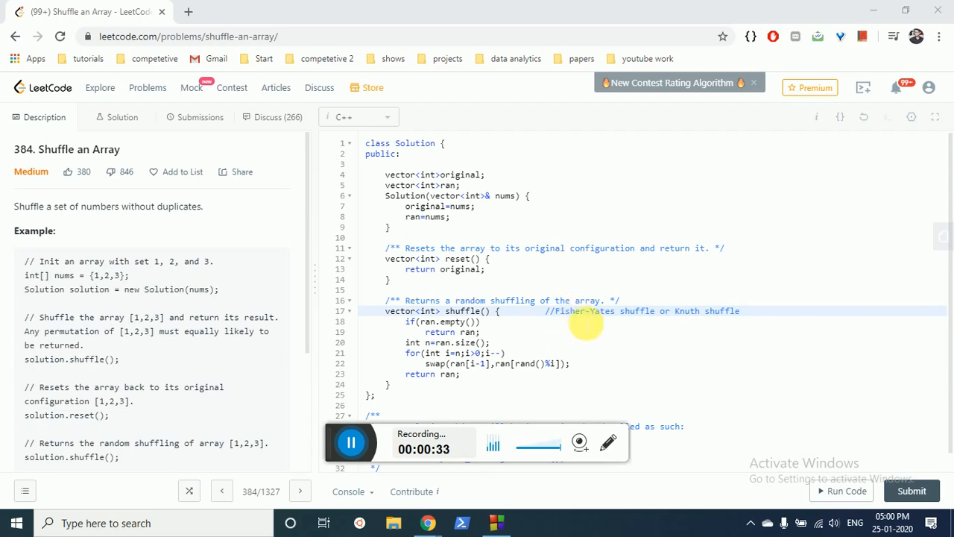
mouse_move(736, 313)
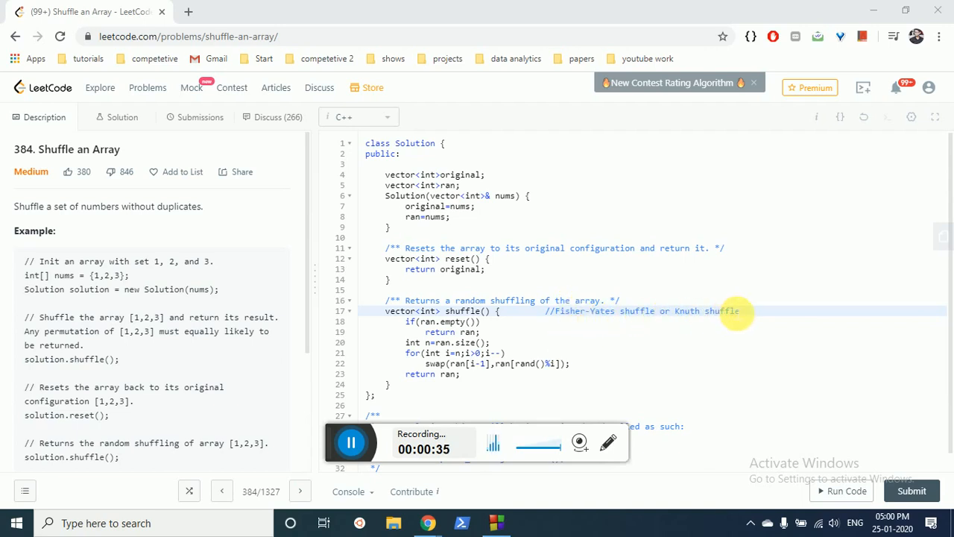
mouse_move(555, 447)
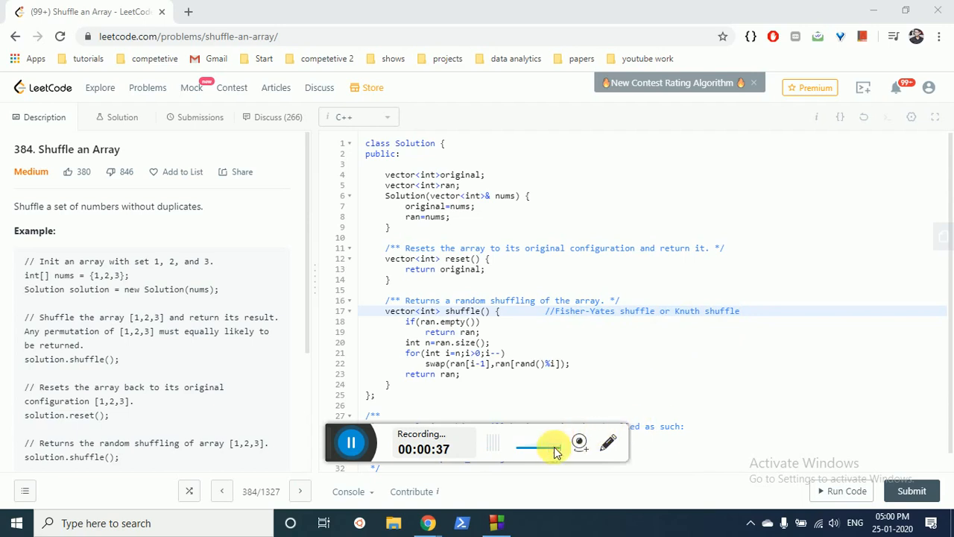
mouse_move(802, 305)
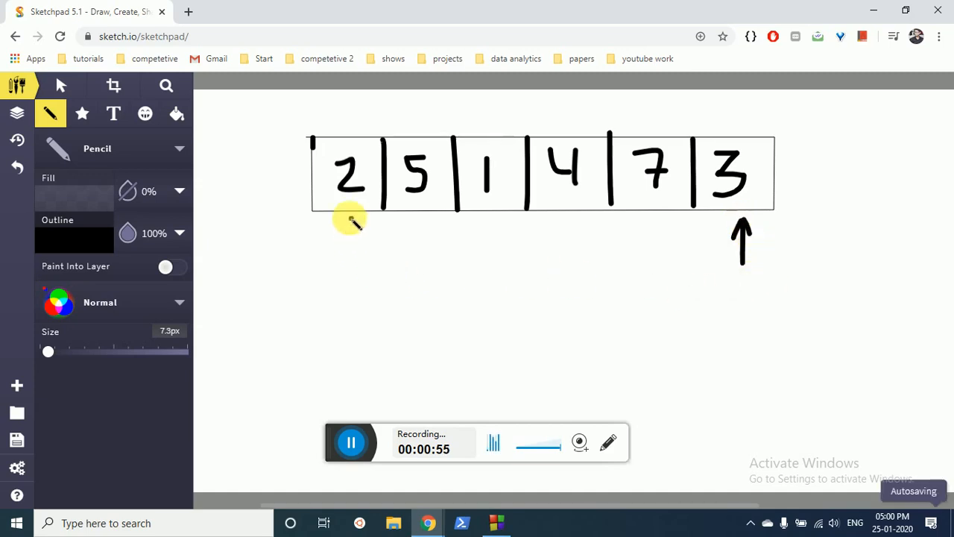
mouse_move(643, 217)
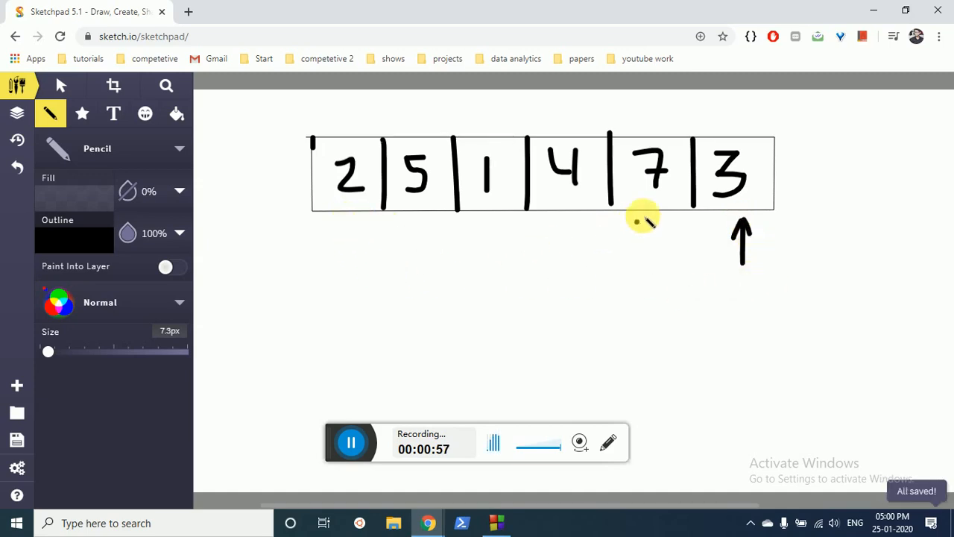
mouse_move(316, 113)
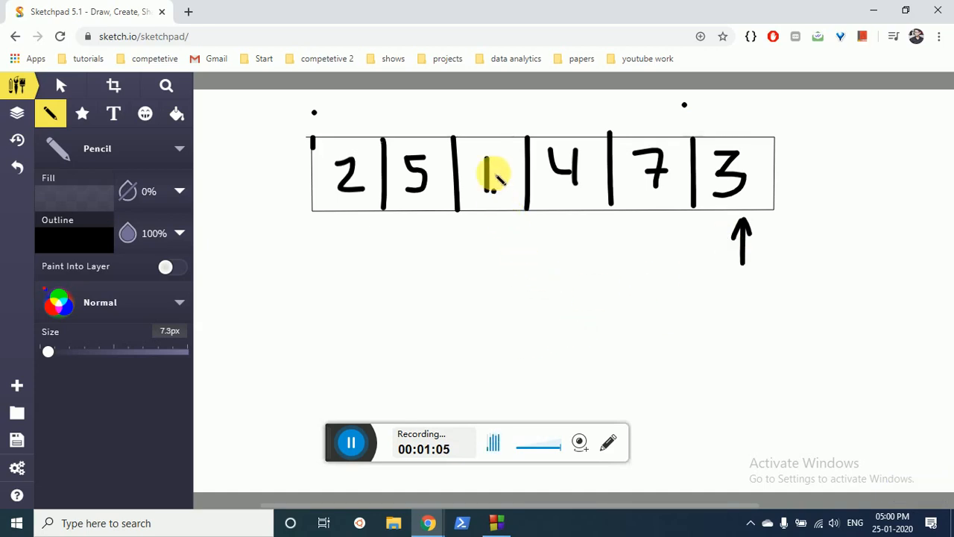
Step: Draw a curved double-headed arrow linking 1 and the last element 3 to show the first swap
drag(489, 152, 489, 201)
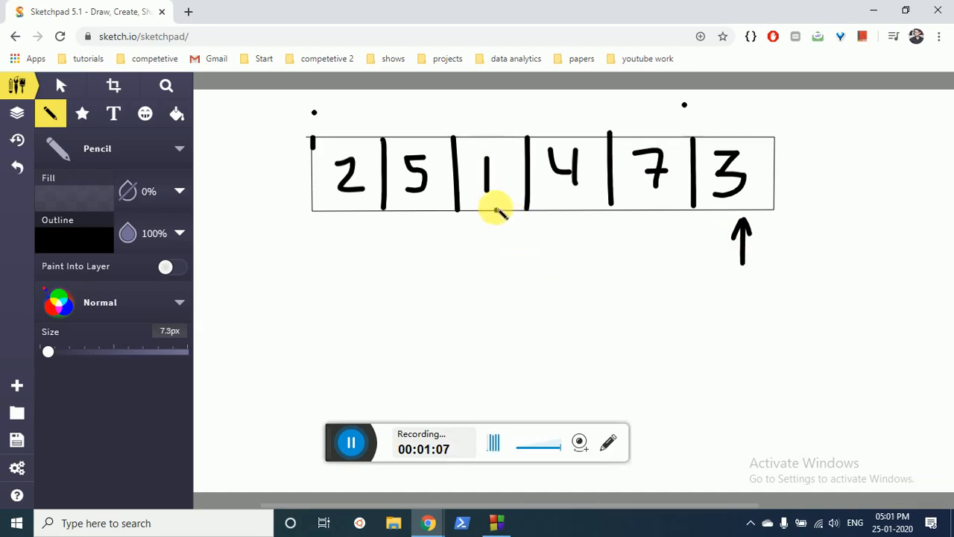
drag(489, 212, 671, 235)
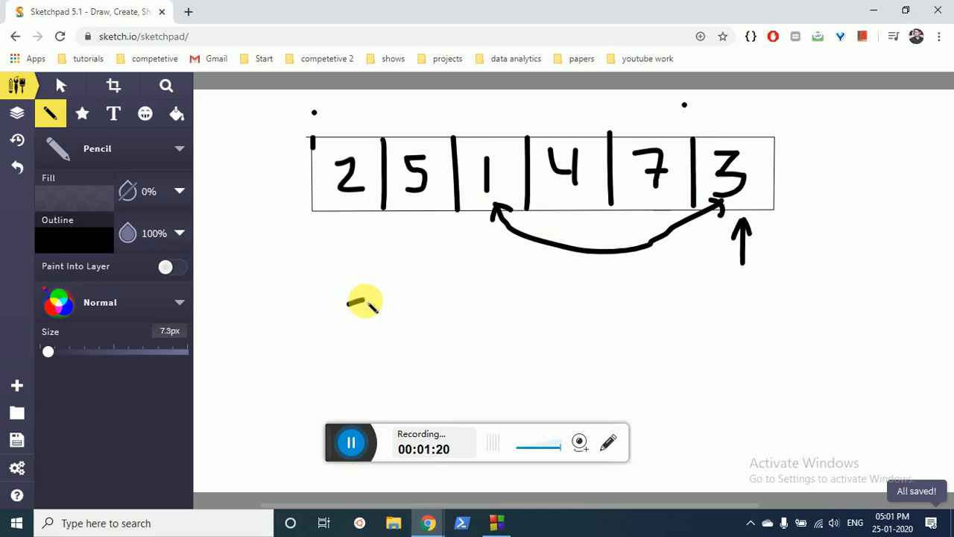
Step: Write the swapped row 2 5 3 4 7 | 1, fencing off the settled 1 with a divider
drag(350, 299, 380, 336)
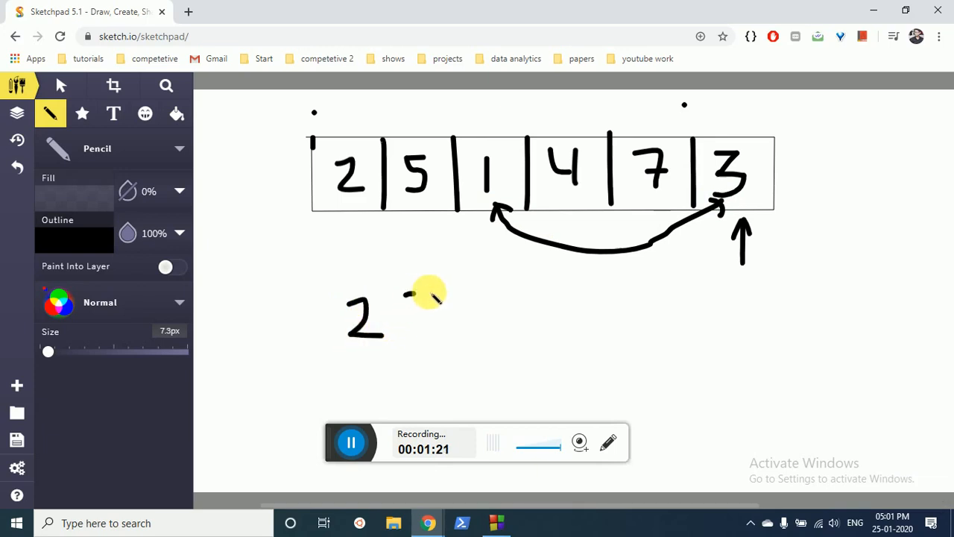
drag(430, 291, 424, 342)
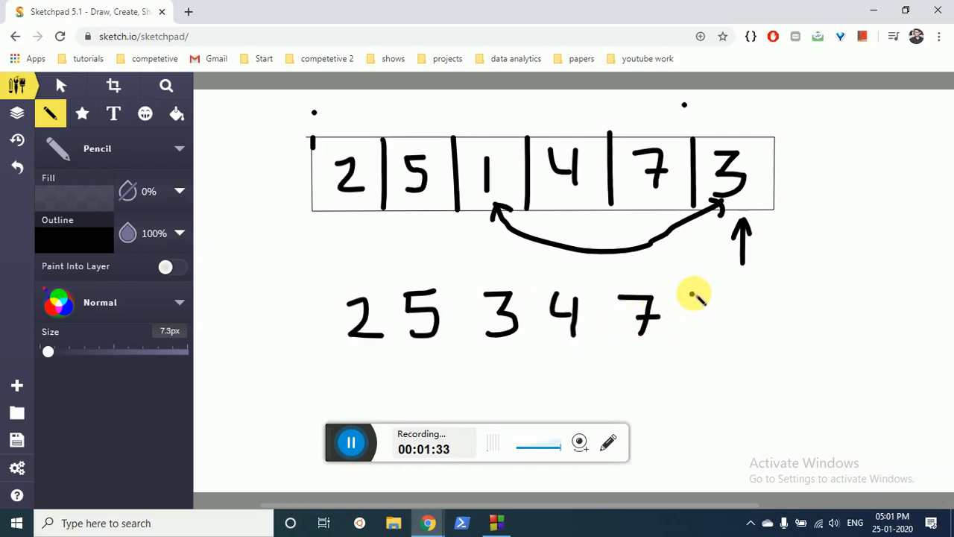
drag(686, 290, 694, 343)
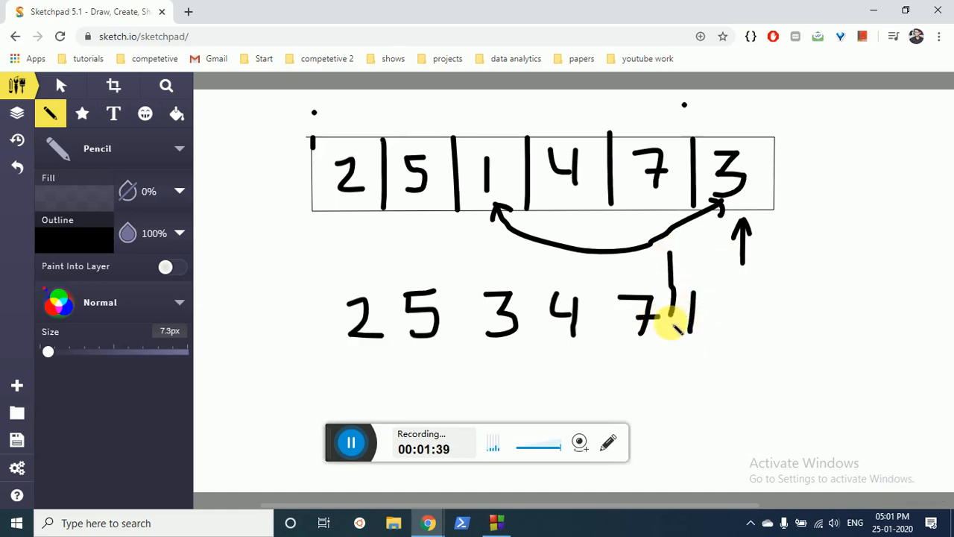
drag(668, 268, 668, 358)
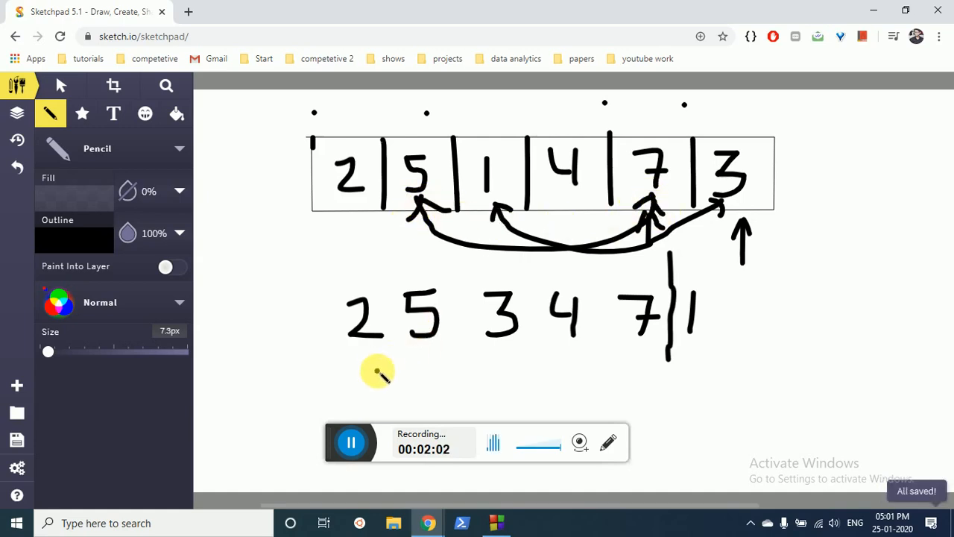
Step: Write the second row 2 7 3 4 | 5 1 and point an upward arrow at 4 in the top array
drag(373, 370, 390, 403)
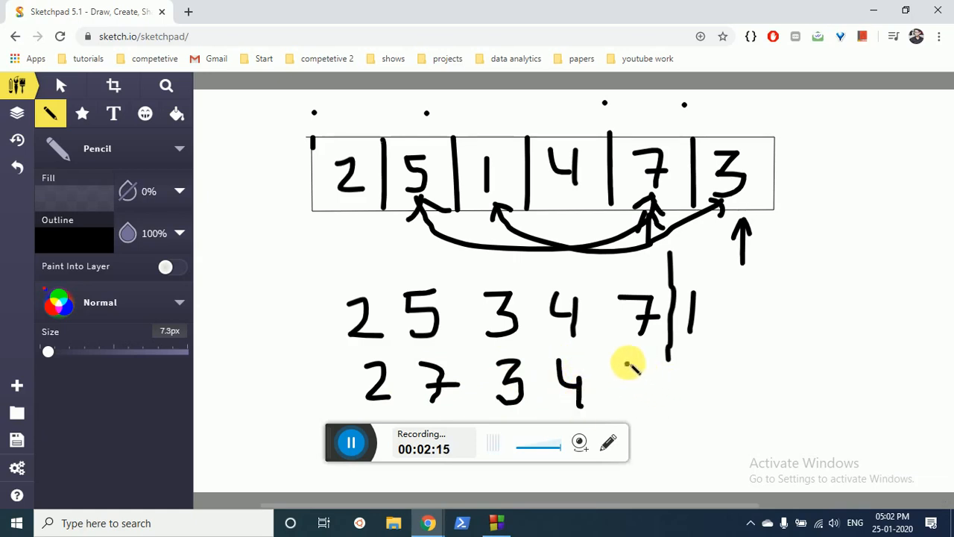
drag(626, 365, 649, 403)
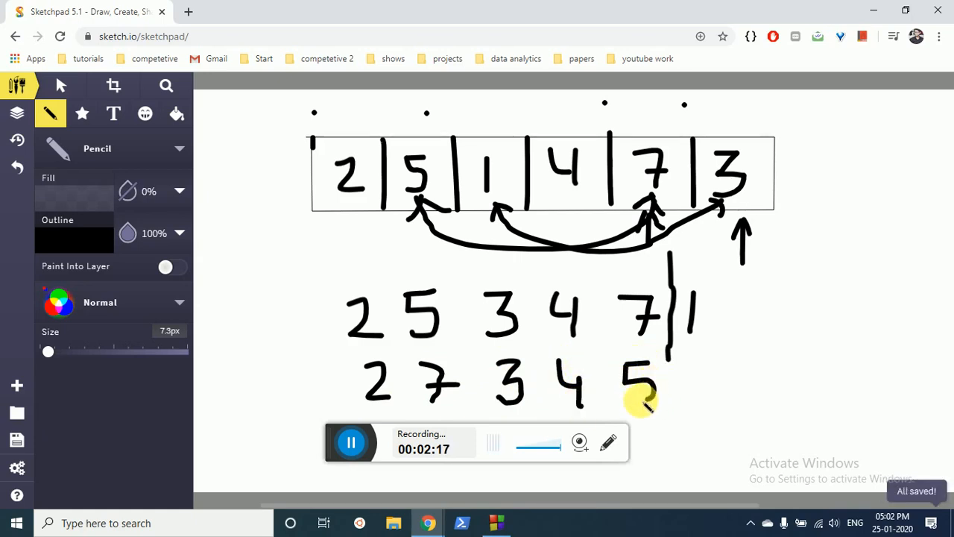
drag(686, 365, 698, 406)
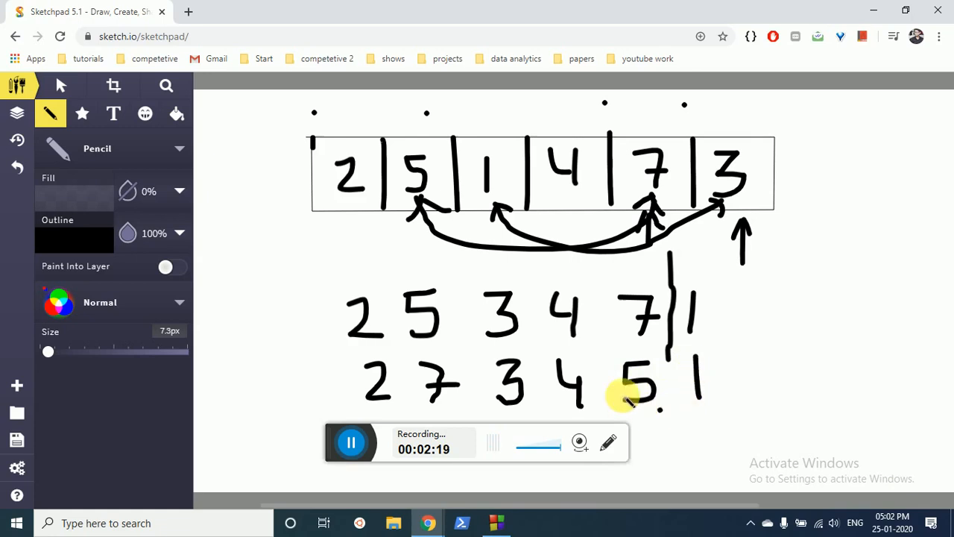
drag(605, 346, 605, 403)
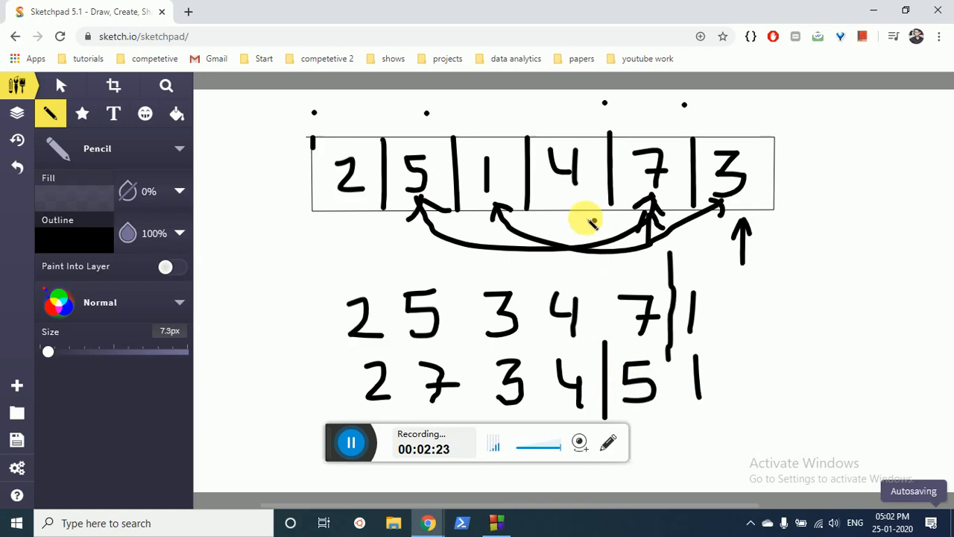
drag(573, 231, 572, 265)
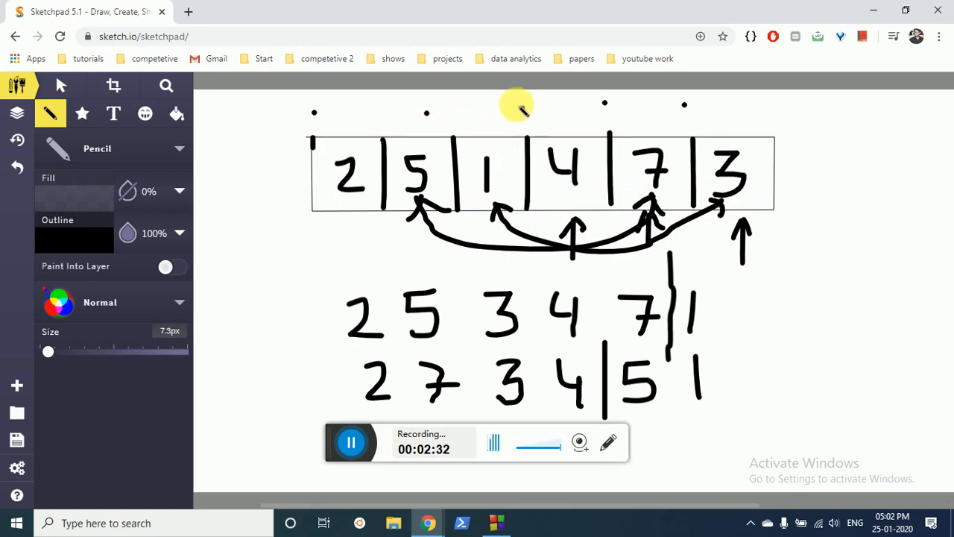
mouse_move(529, 101)
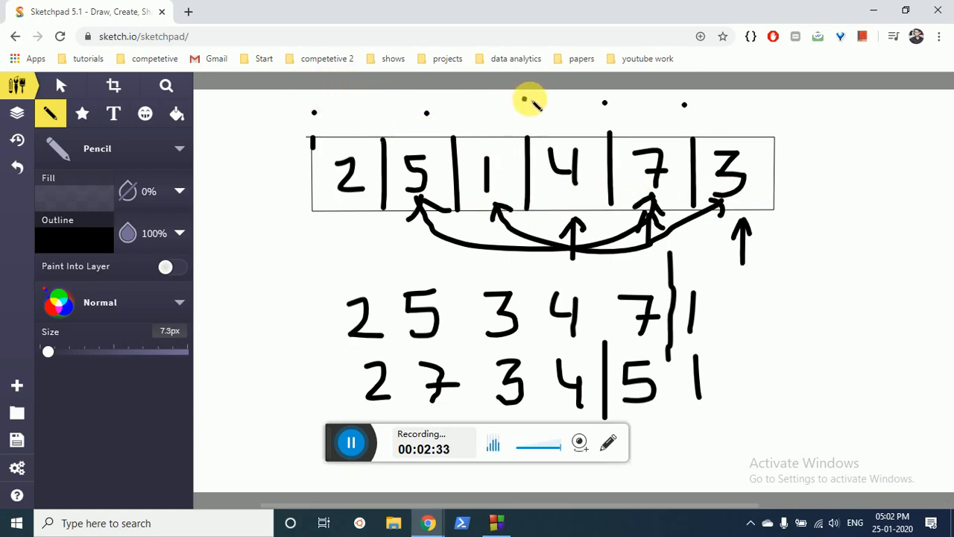
mouse_move(350, 92)
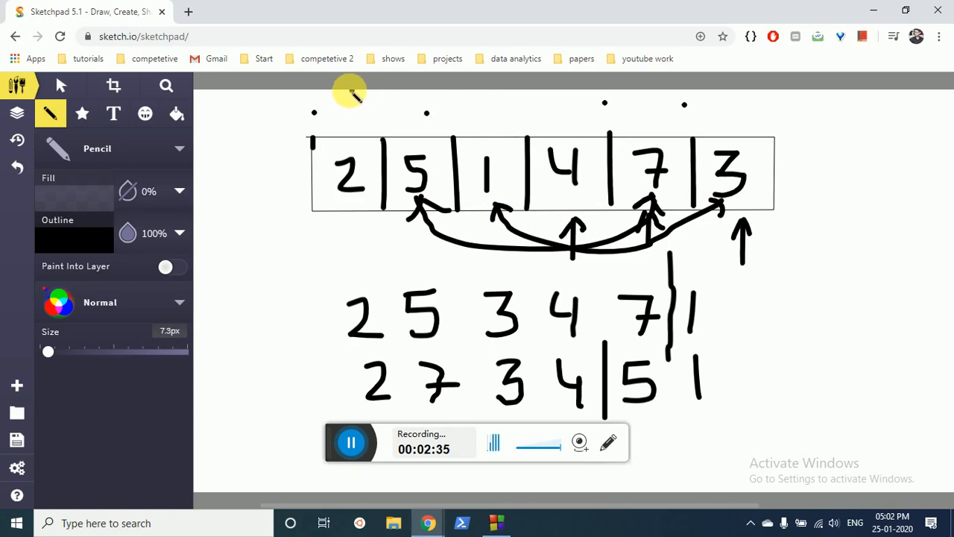
mouse_move(465, 191)
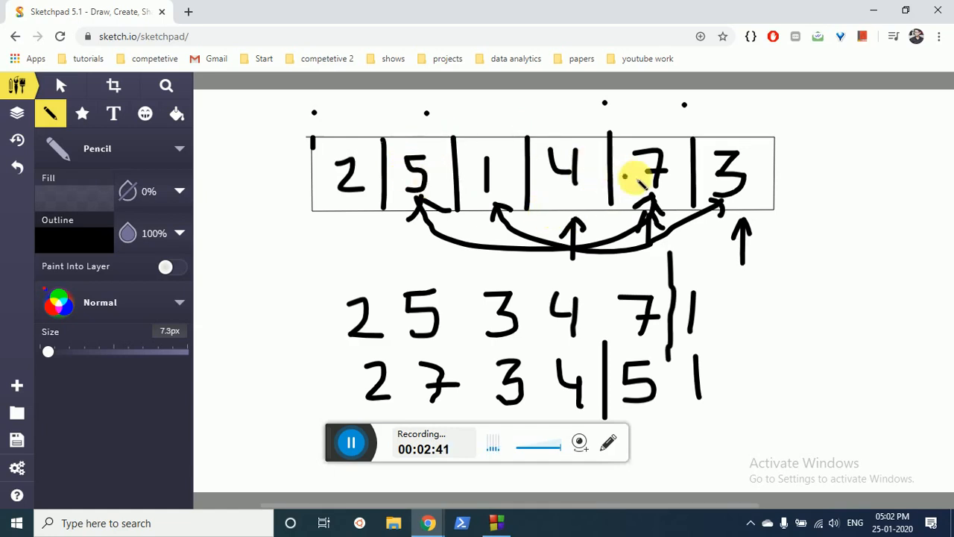
mouse_move(745, 179)
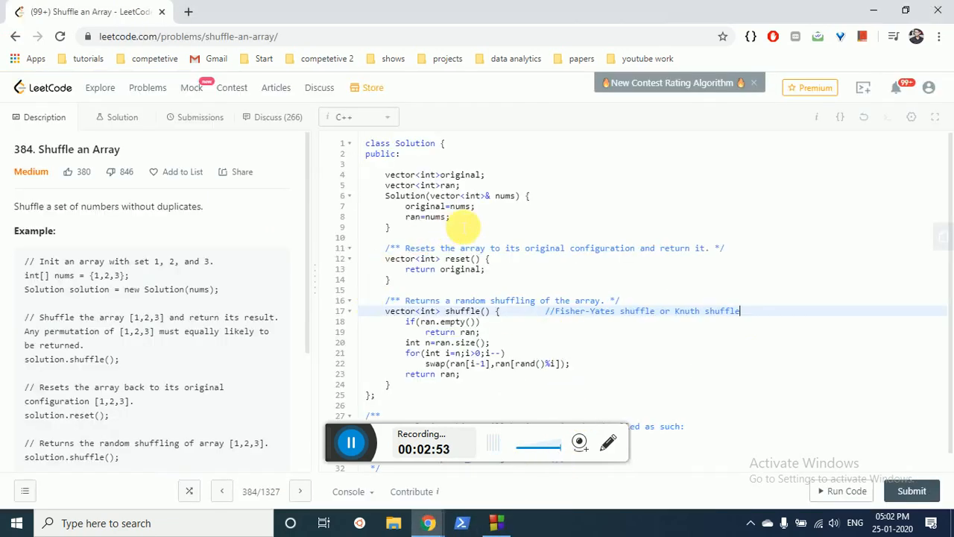
mouse_move(567, 247)
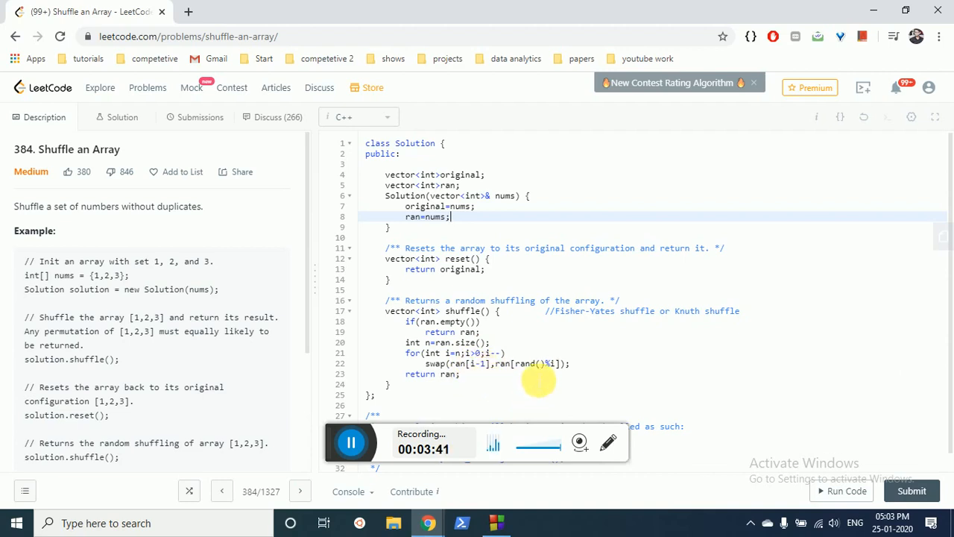
mouse_move(520, 390)
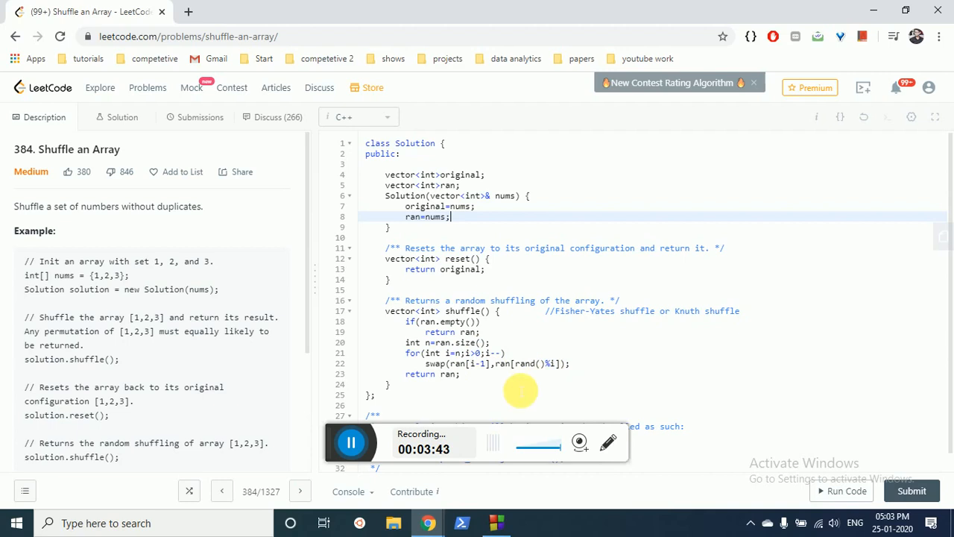
mouse_move(644, 349)
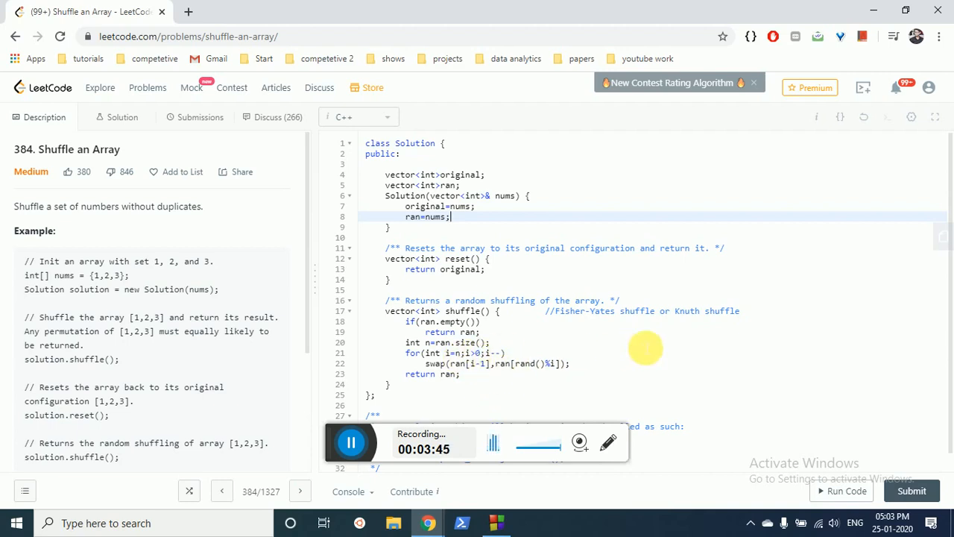